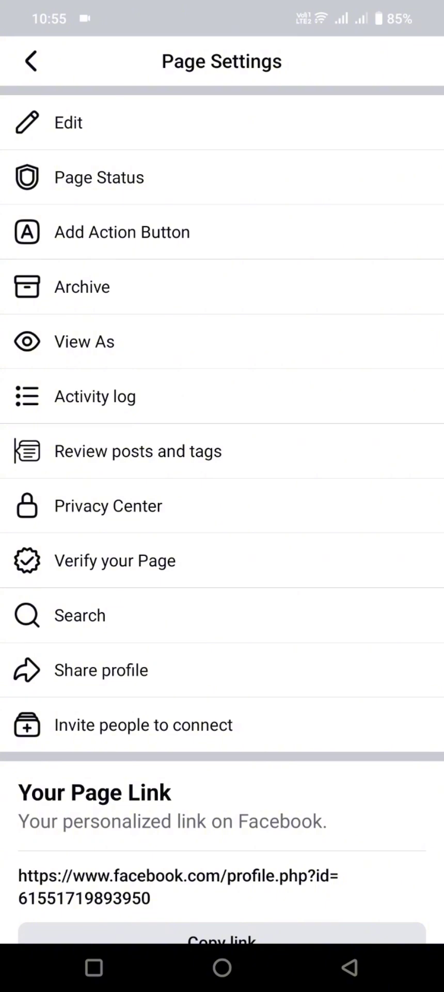
- Reach the Editing Buttons list from Page Settings and tick Message as an action button
left_click(122, 232)
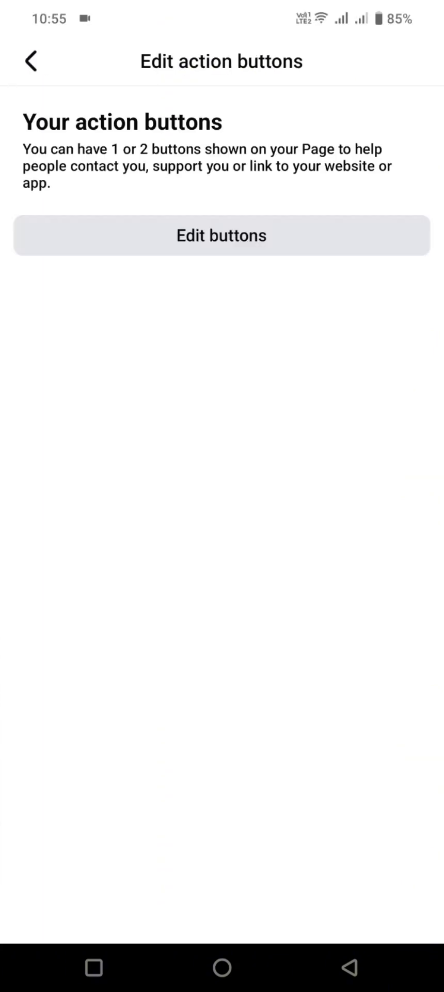
left_click(221, 235)
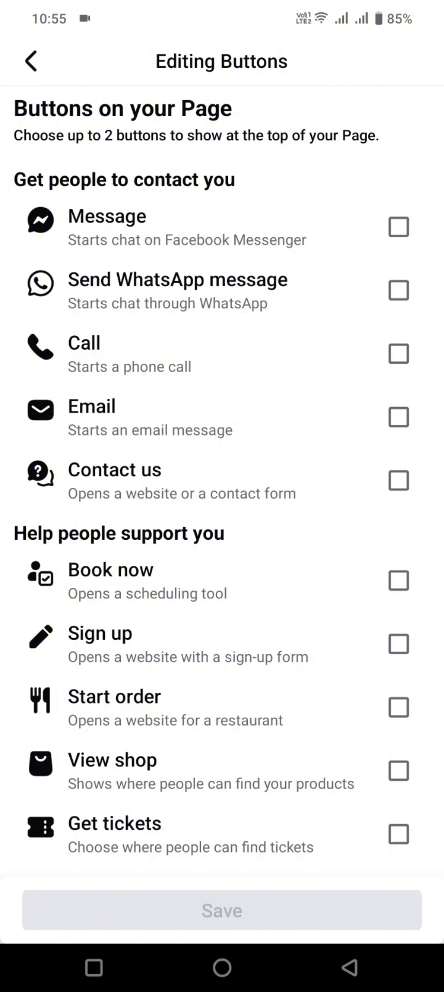
left_click(398, 228)
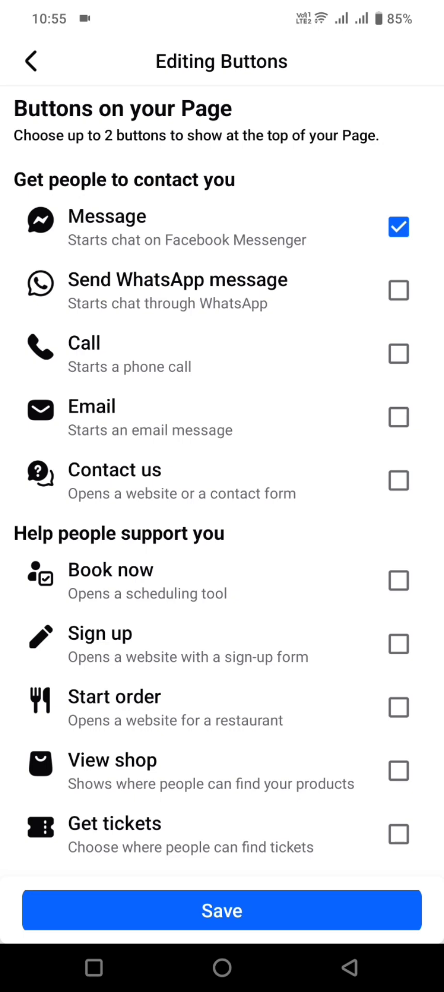
- Untick Message so no action buttons remain, then go back to Edit action buttons
left_click(398, 226)
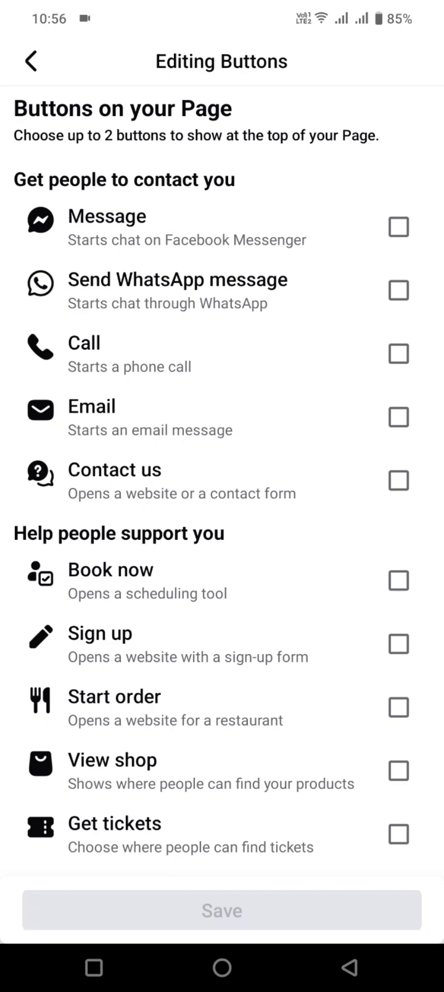
left_click(30, 61)
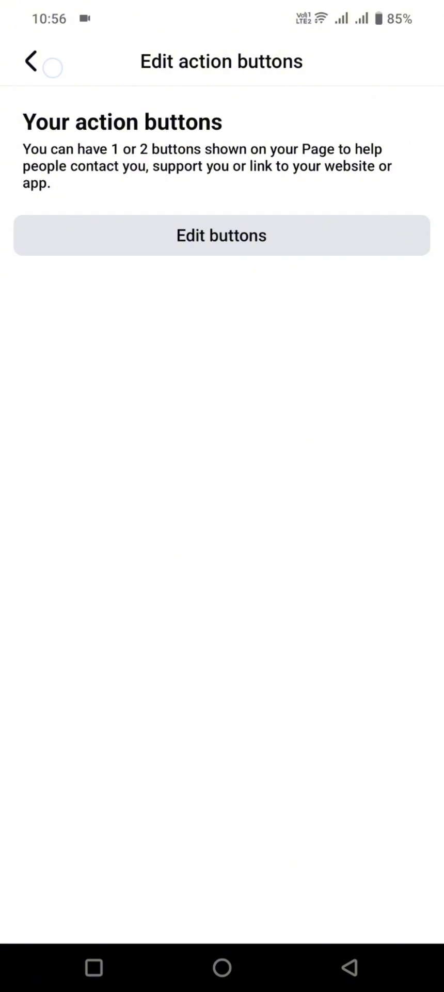
left_click(29, 61)
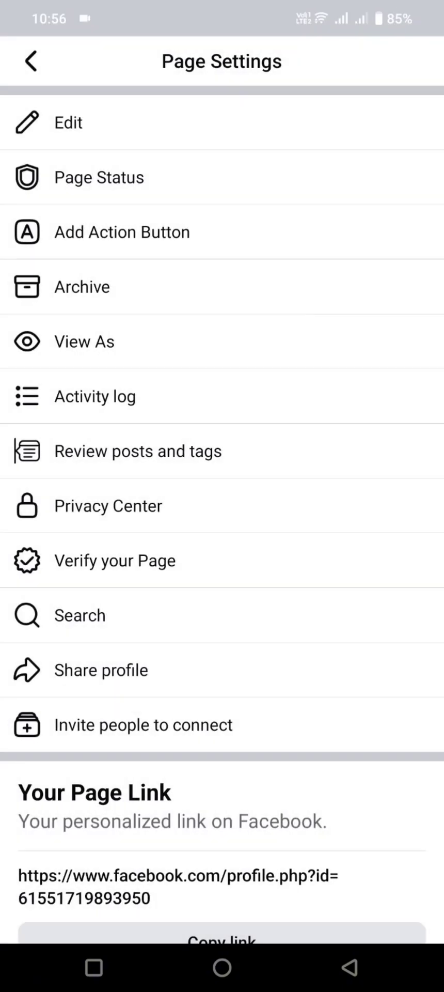
left_click(122, 232)
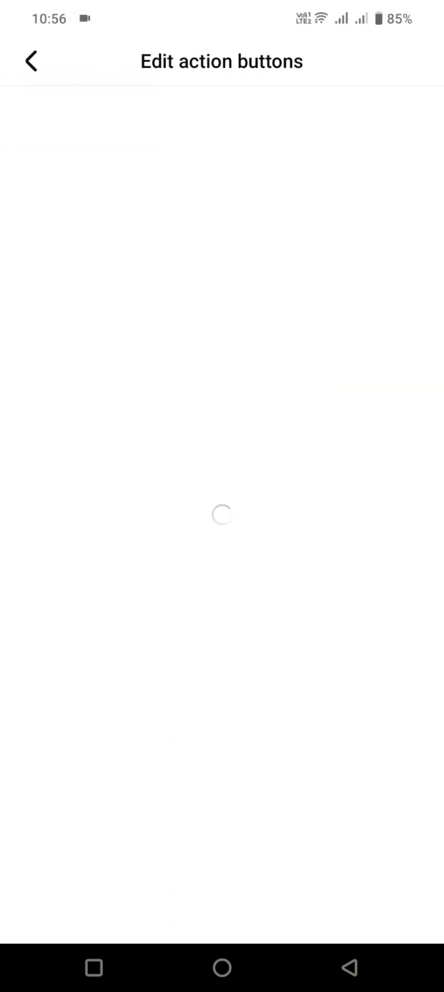